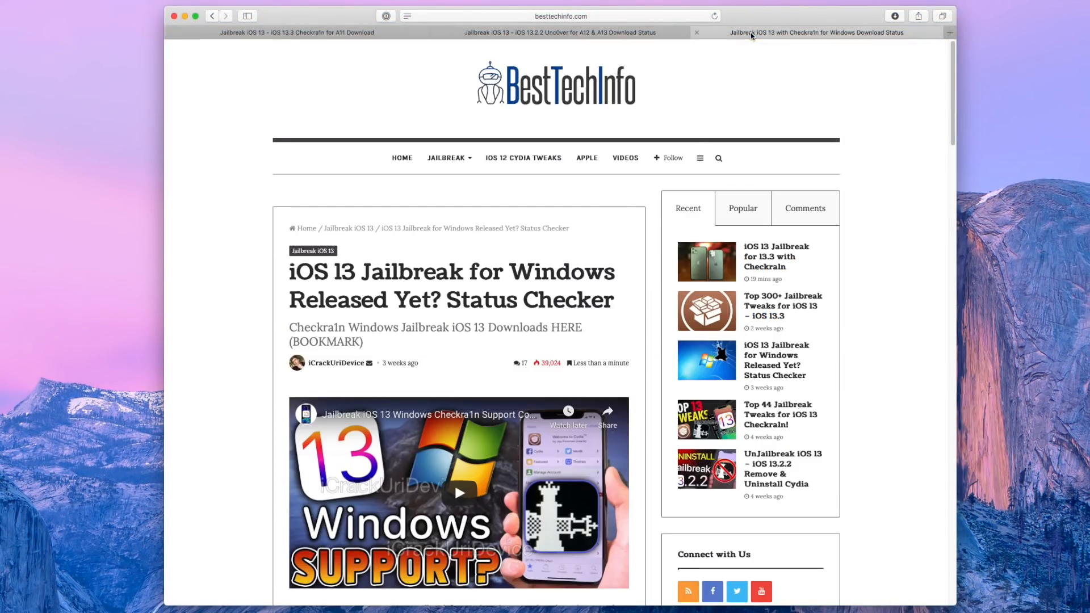
Step: Open the iPhone's Settings app and go to the General page
scroll("down", 3)
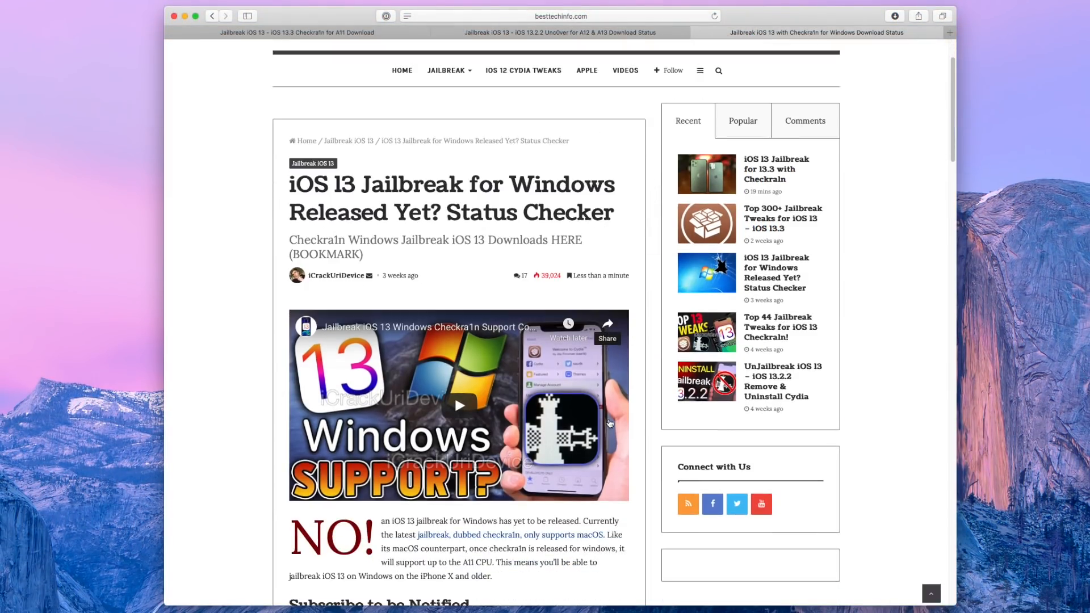
scroll("down", 3)
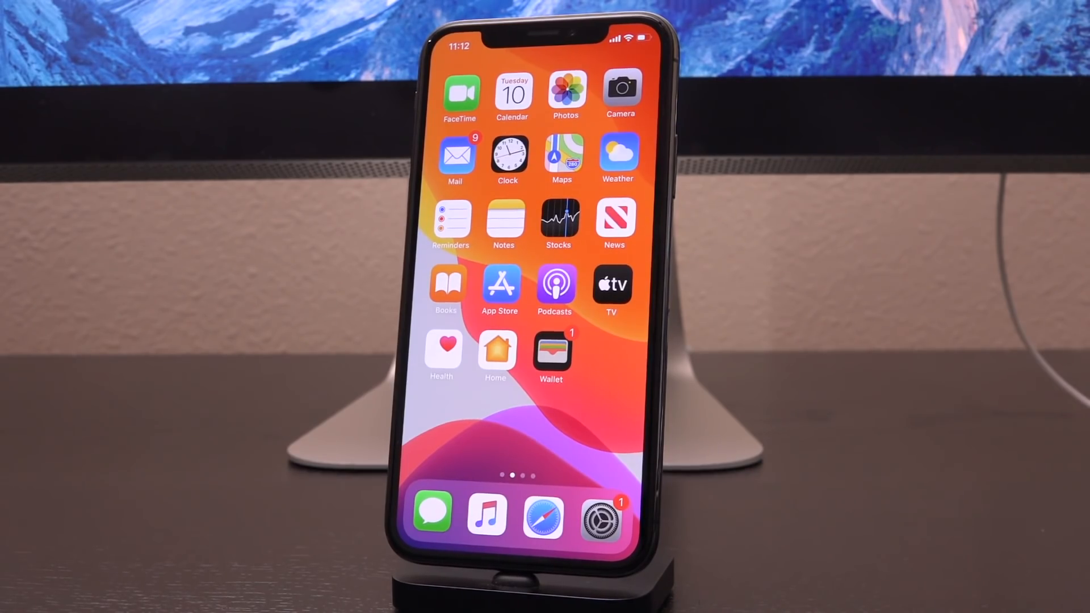
left_click(601, 517)
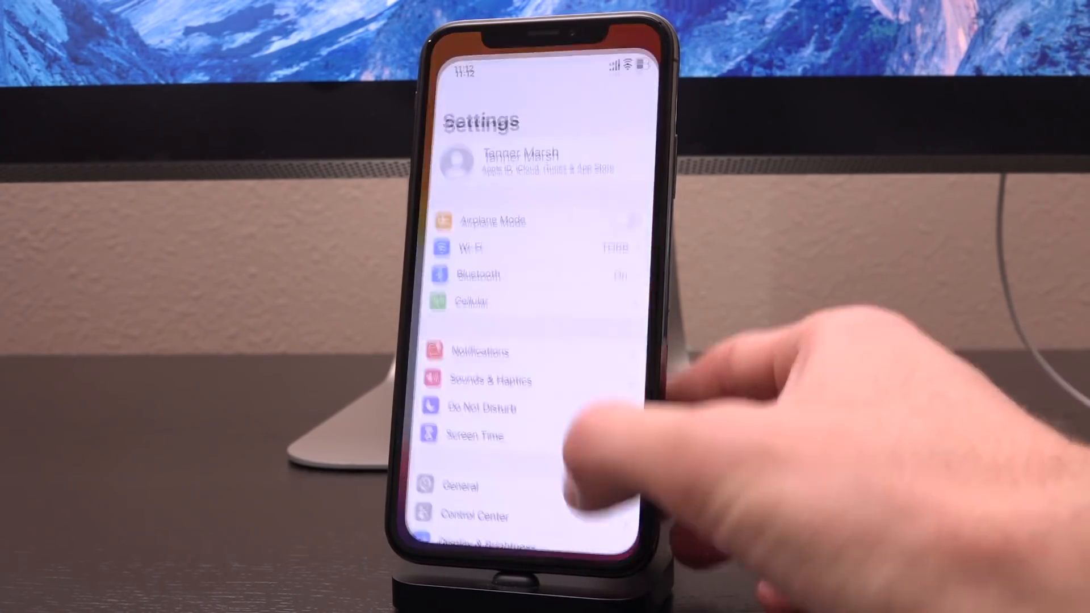
left_click(460, 485)
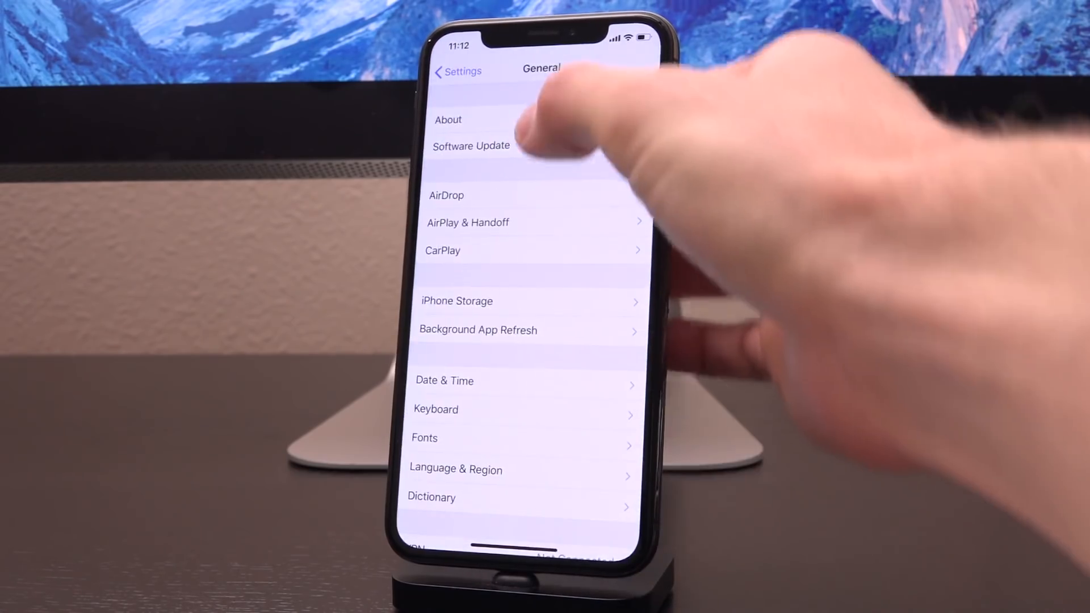
left_click(449, 120)
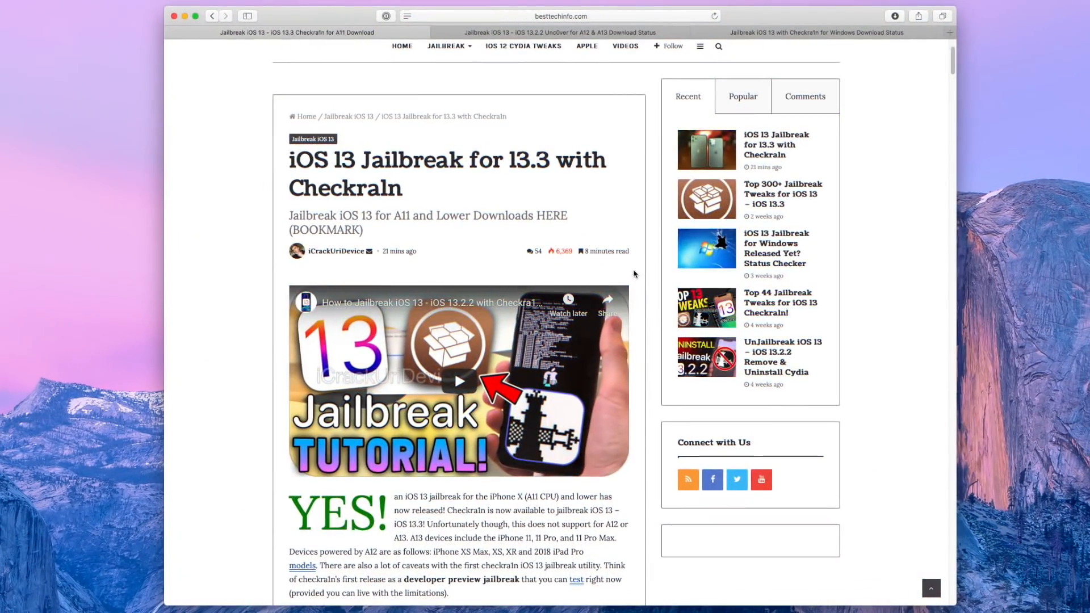
Step: Scroll the jailbreak article down to its Download Checkra1n section
scroll("down", 3)
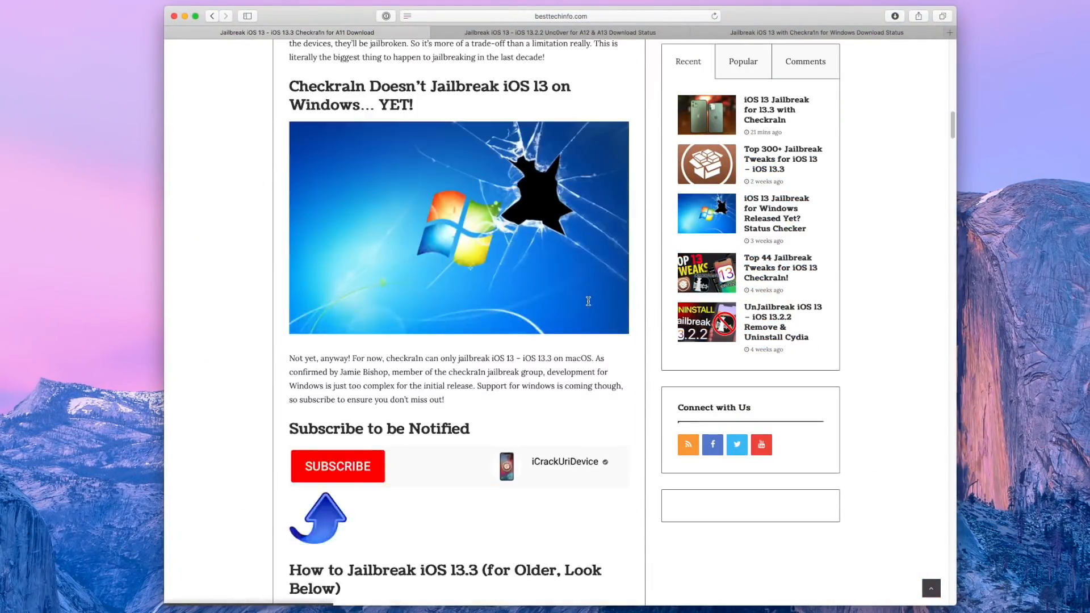
scroll("down", 3)
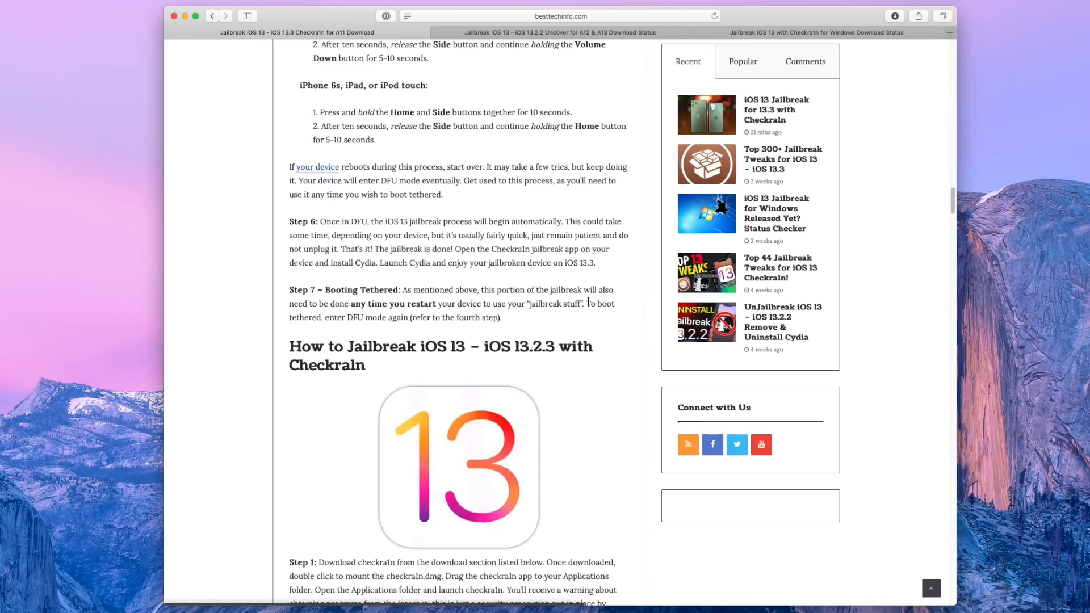
scroll("down", 3)
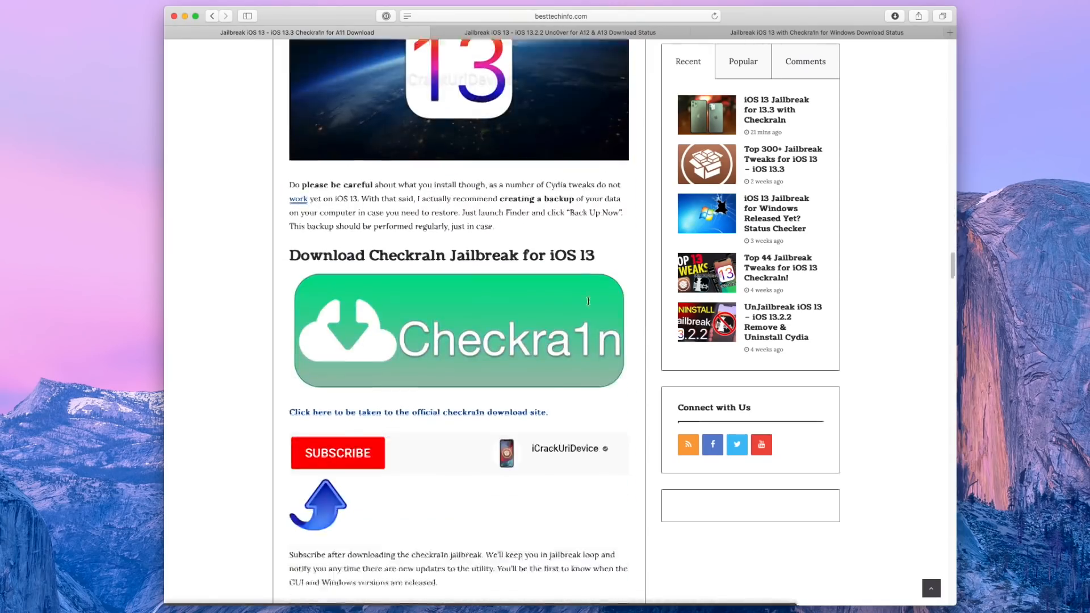
scroll("down", 3)
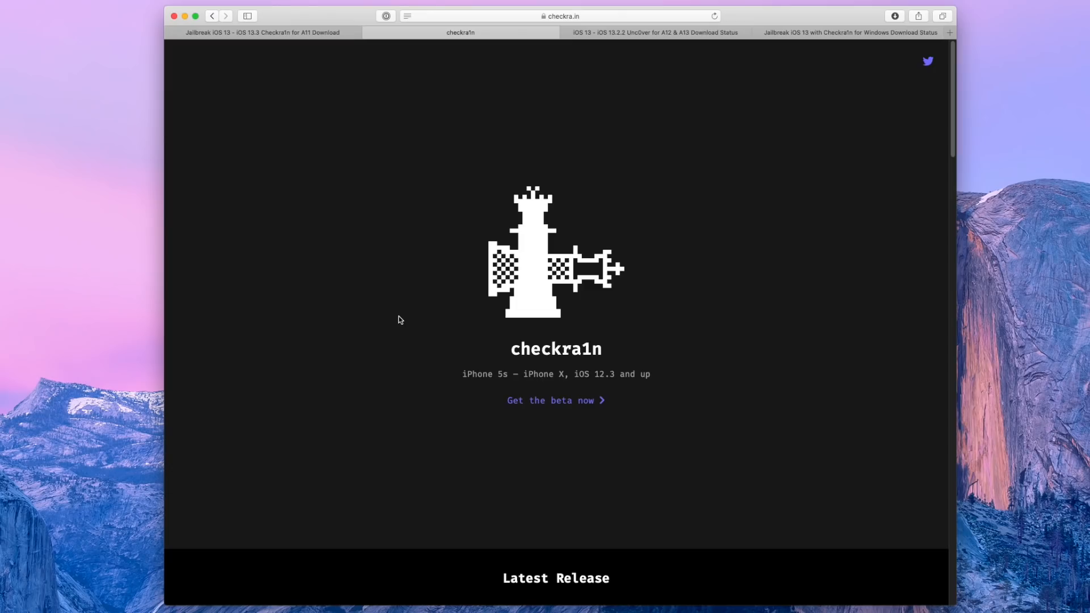
mouse_move(399, 309)
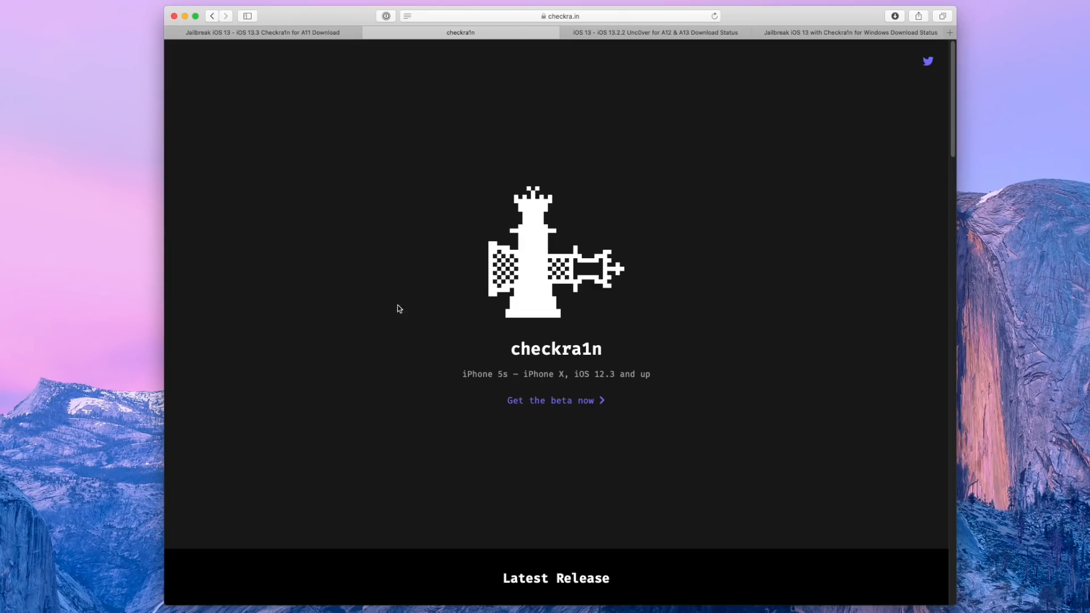
mouse_move(556, 400)
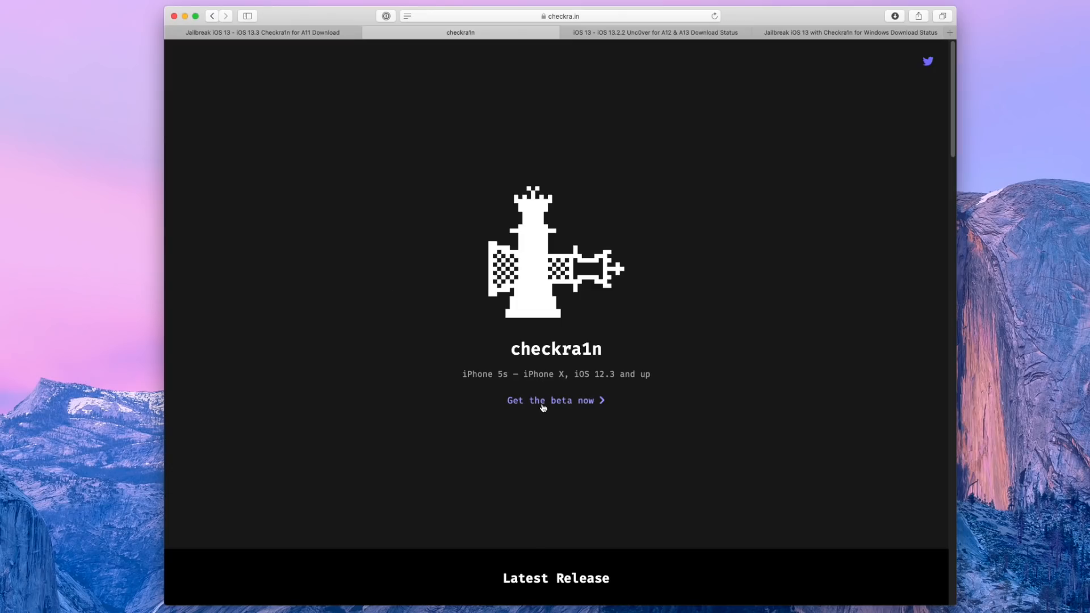
Step: Jump to the latest release and download checkra1n 0.9.6 beta for macOS
left_click(555, 400)
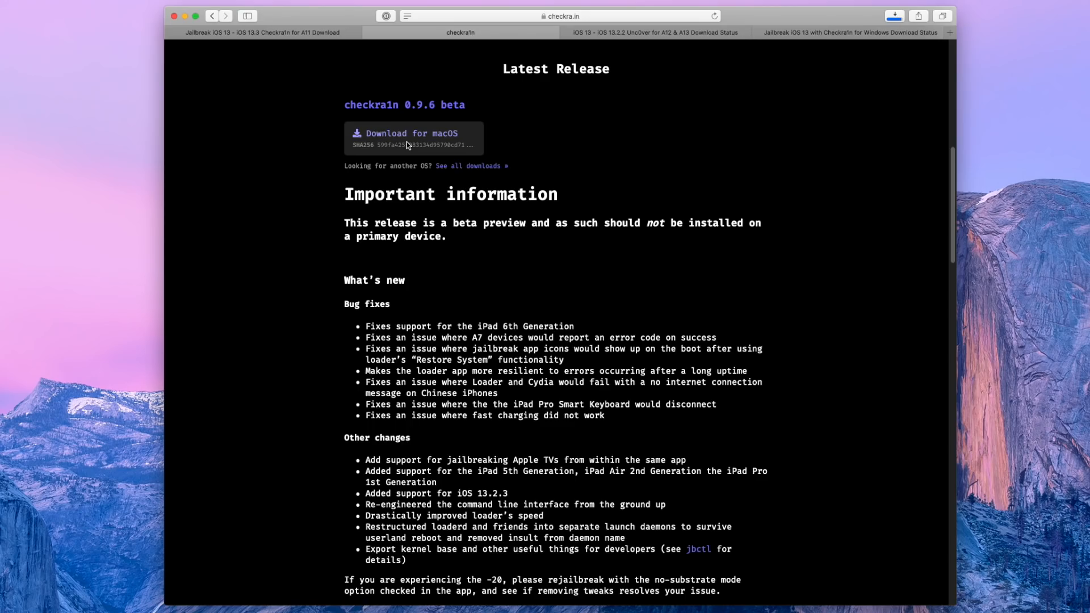
left_click(894, 15)
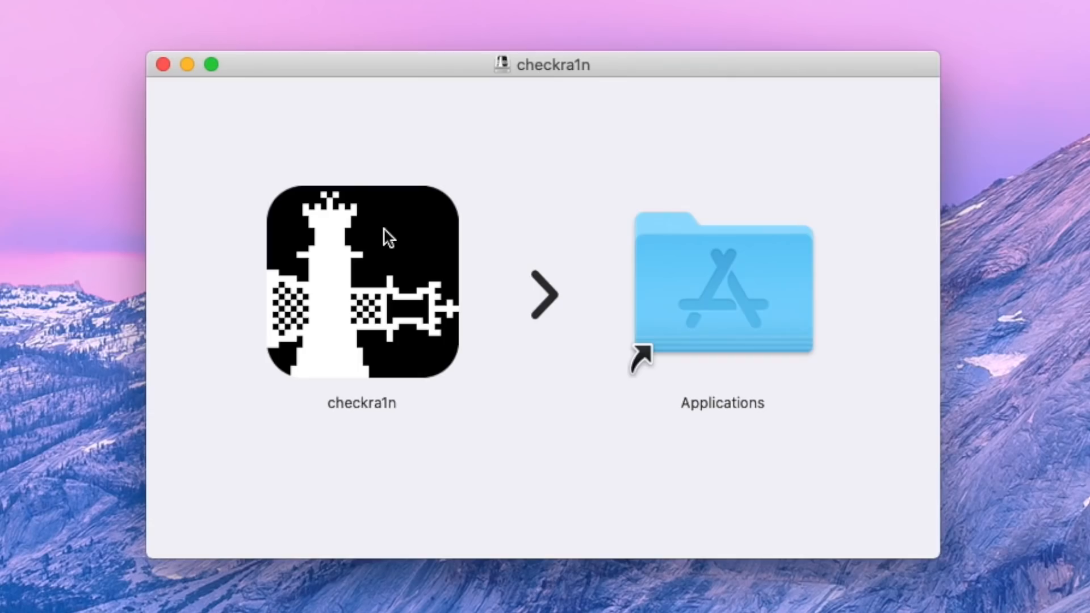
Step: Copy checkra1n from the disk image into Applications, replacing the existing copy
left_click_drag(361, 285, 721, 289)
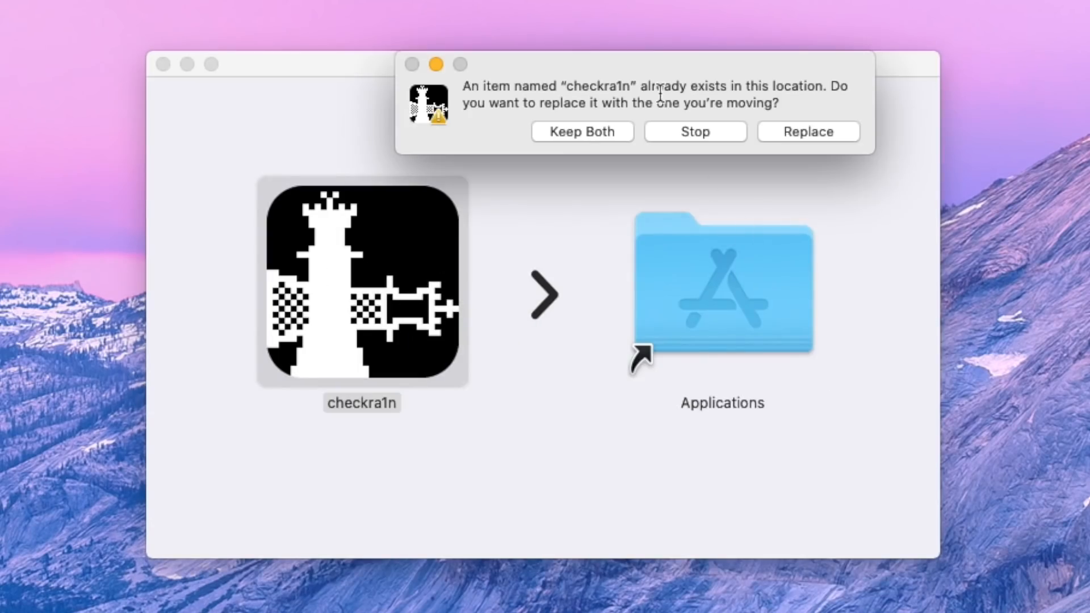
mouse_move(671, 77)
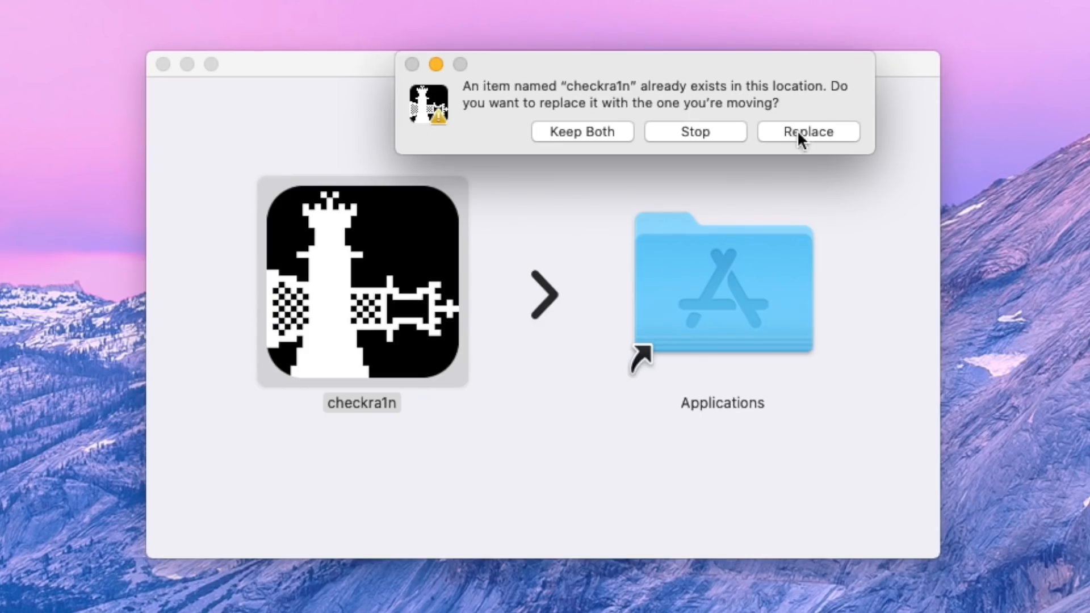
left_click(808, 131)
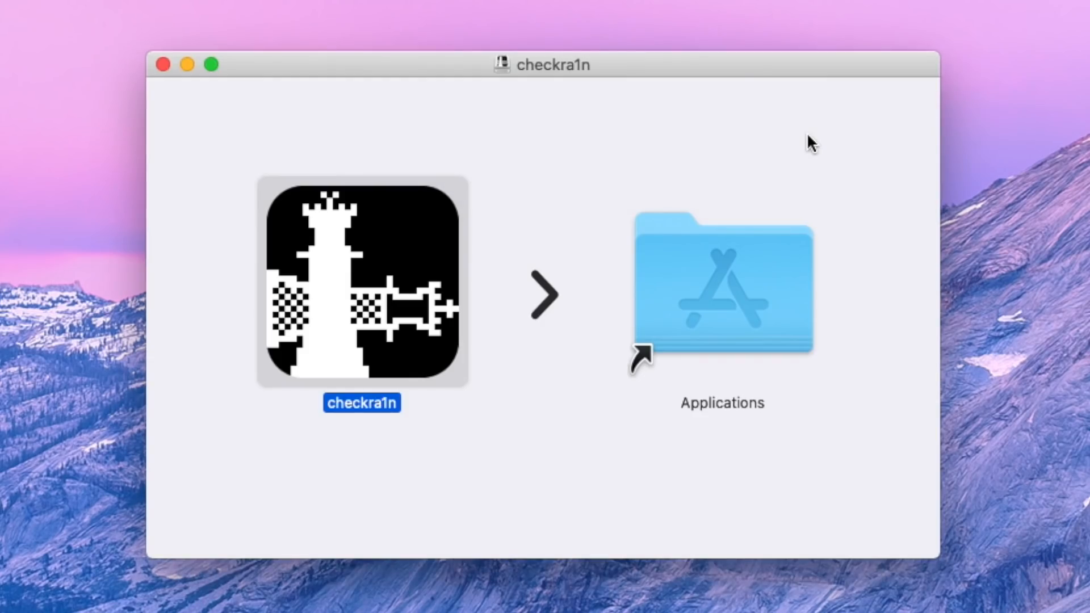
mouse_move(388, 48)
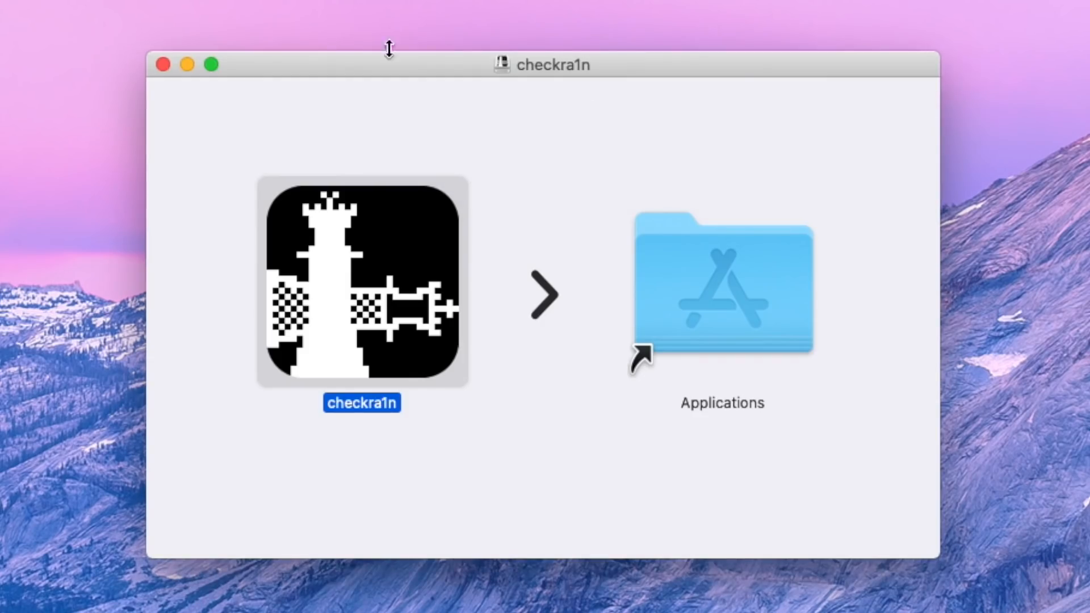
Step: Launch the checkra1n app, triggering the 'developer cannot be verified' alert
double_click(362, 283)
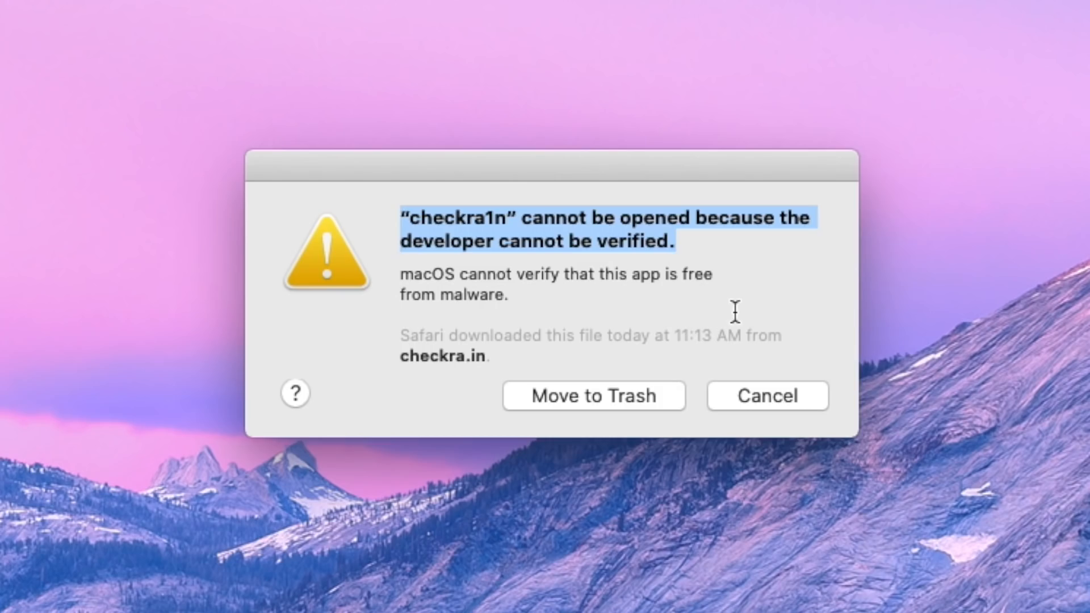
mouse_move(774, 400)
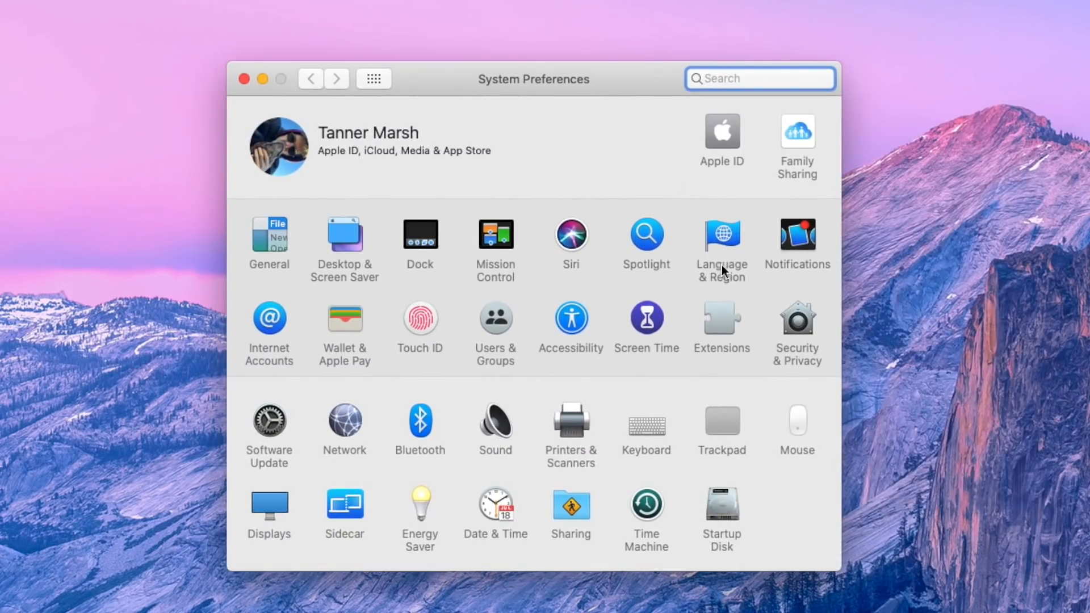
mouse_move(795, 320)
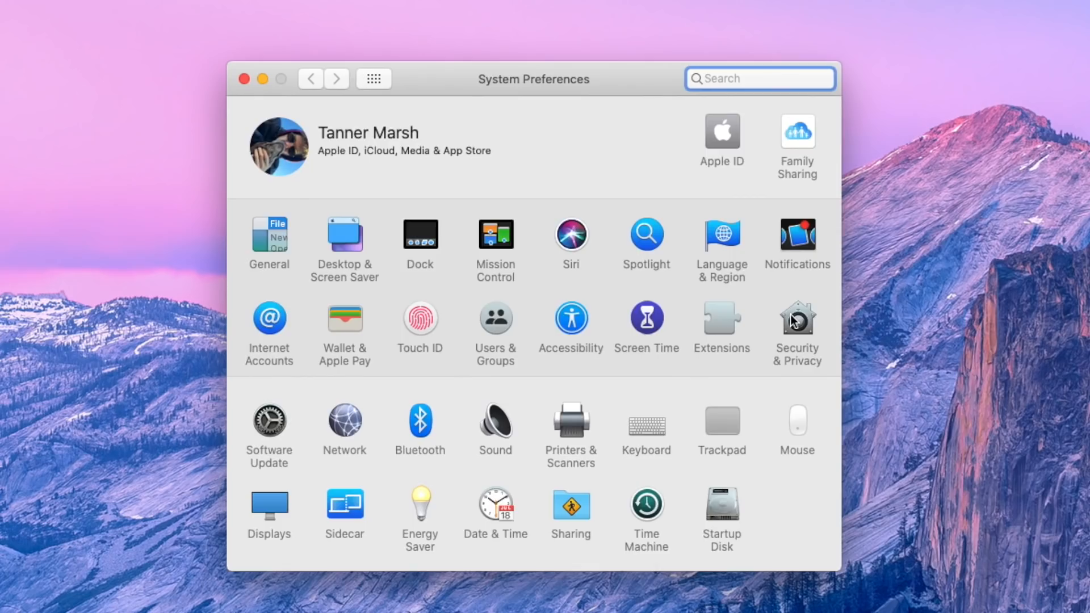
Step: Approve checkra1n with Open Anyway in Security & Privacy and confirm opening it
left_click(797, 320)
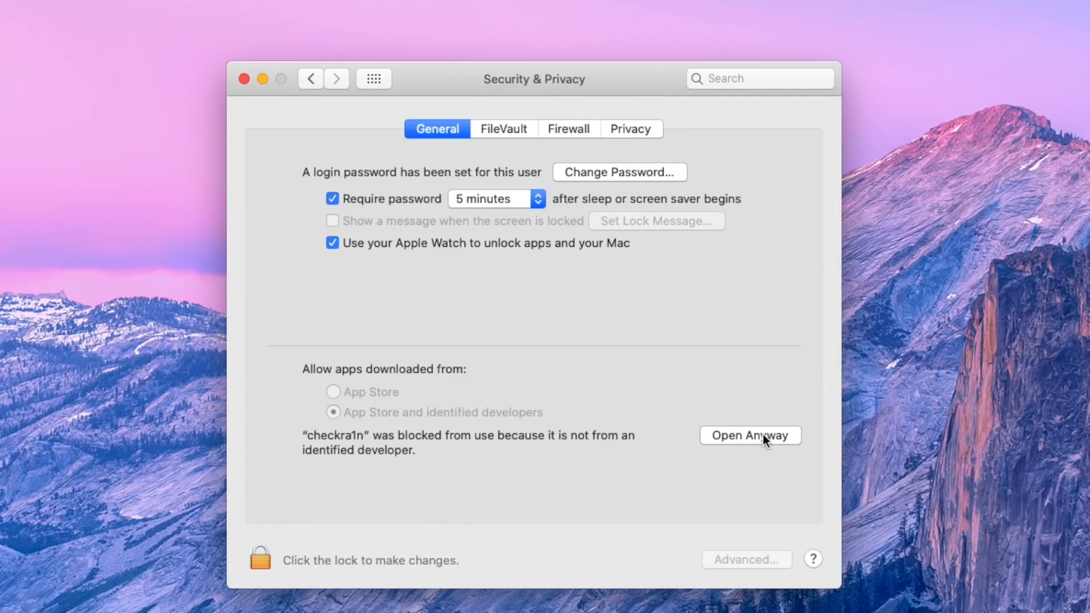
left_click(750, 435)
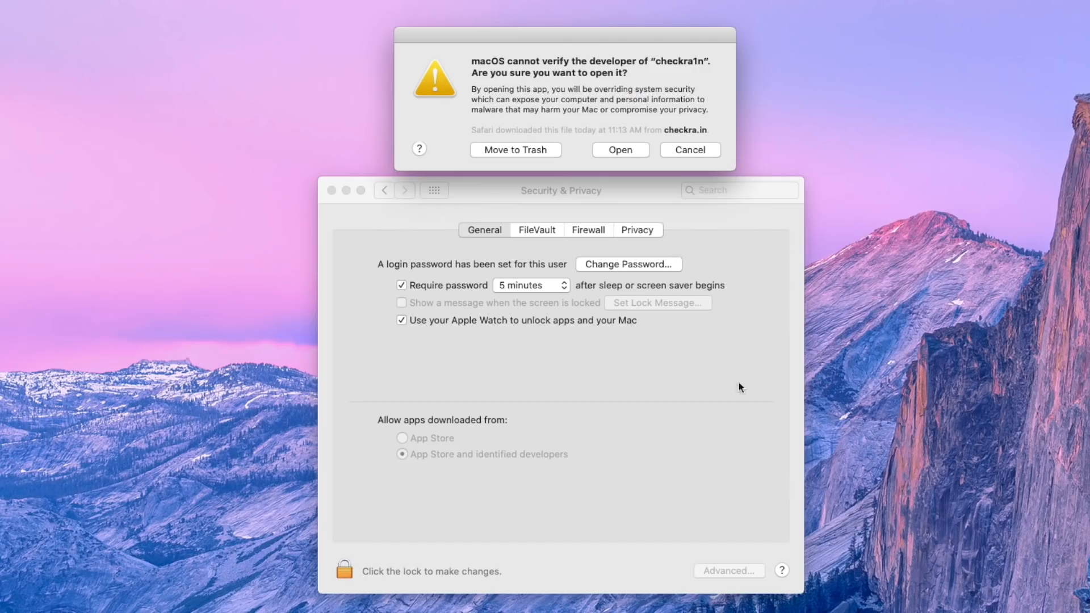
left_click(619, 150)
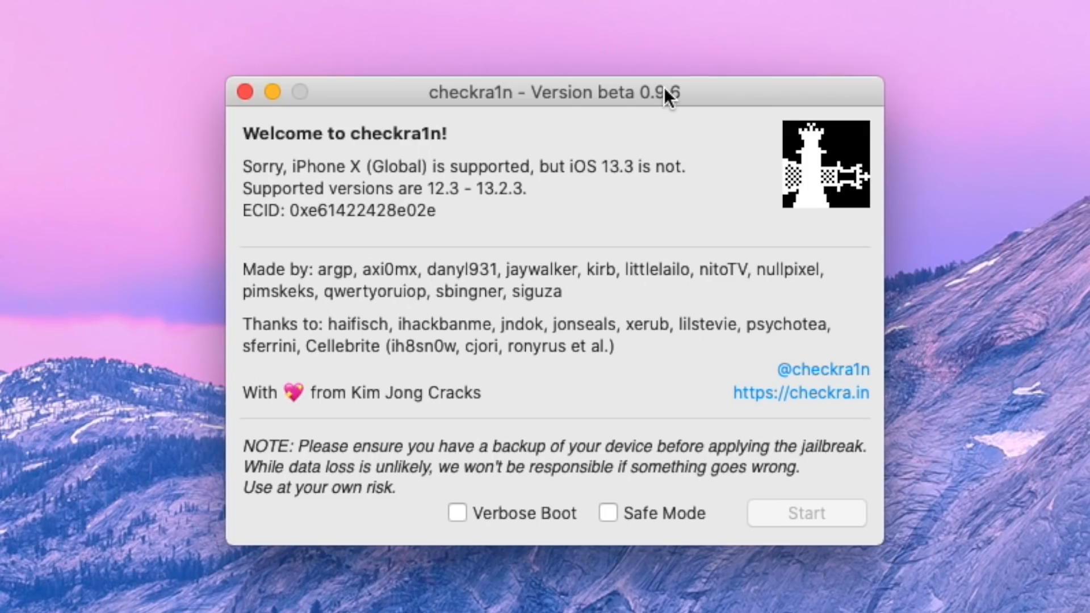
mouse_move(260, 182)
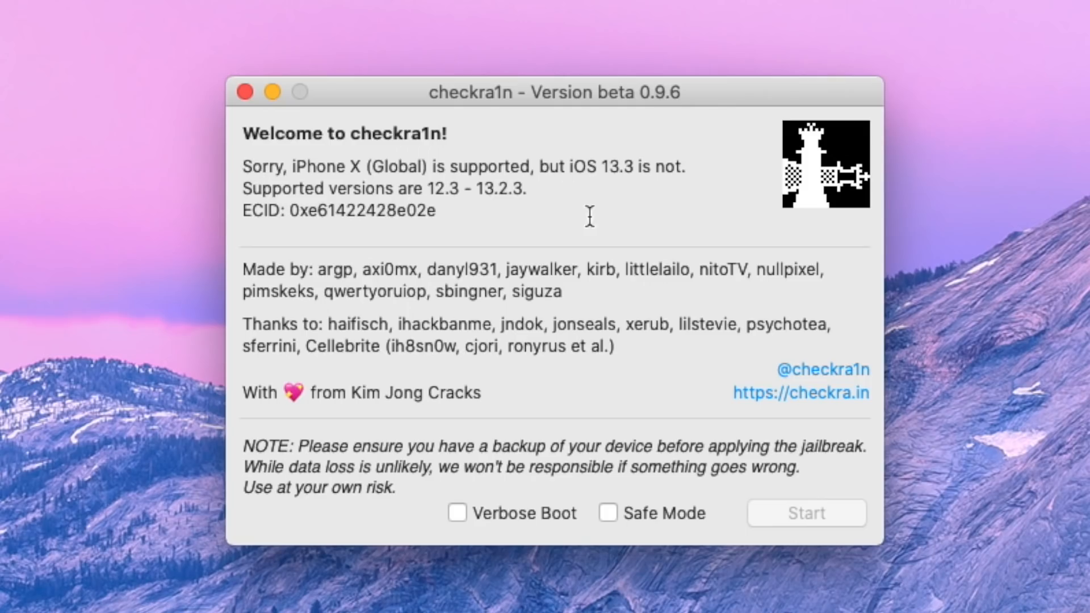
mouse_move(651, 180)
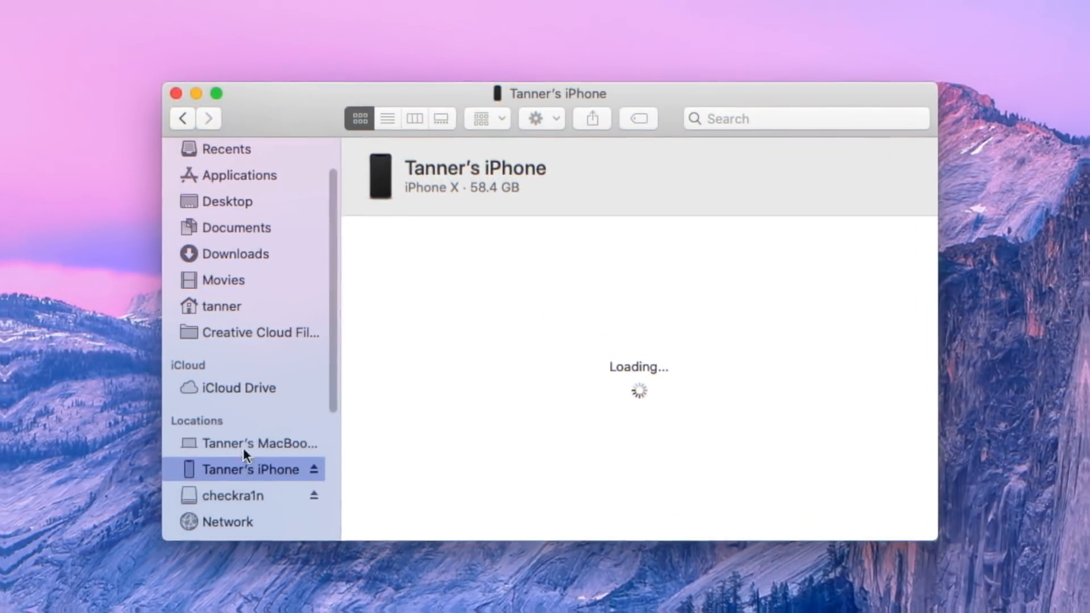
mouse_move(257, 524)
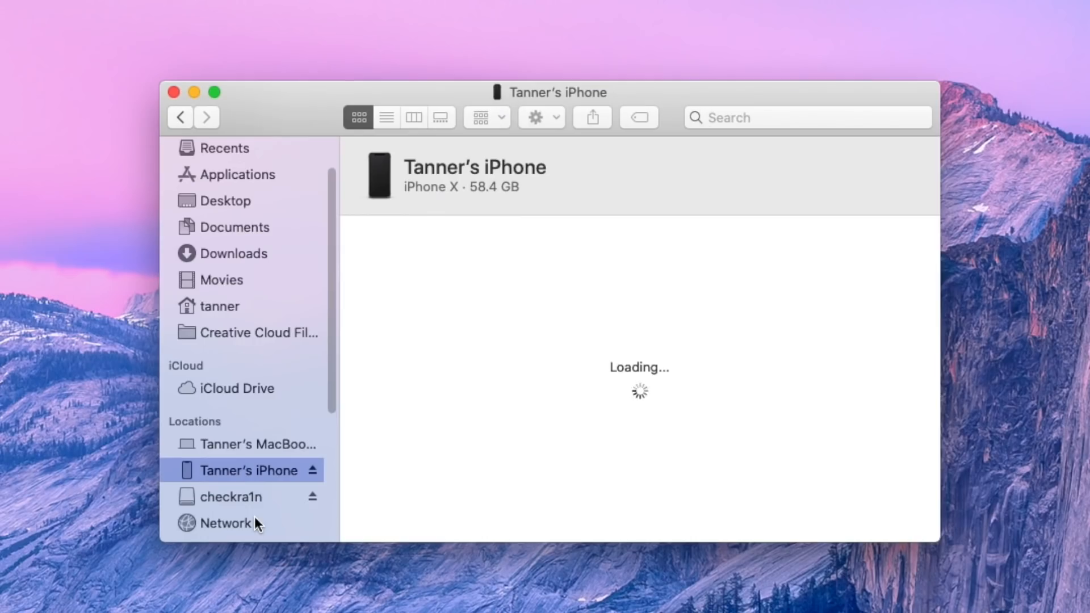
Step: Select the iPhone under Locations in the Finder sidebar
left_click(250, 444)
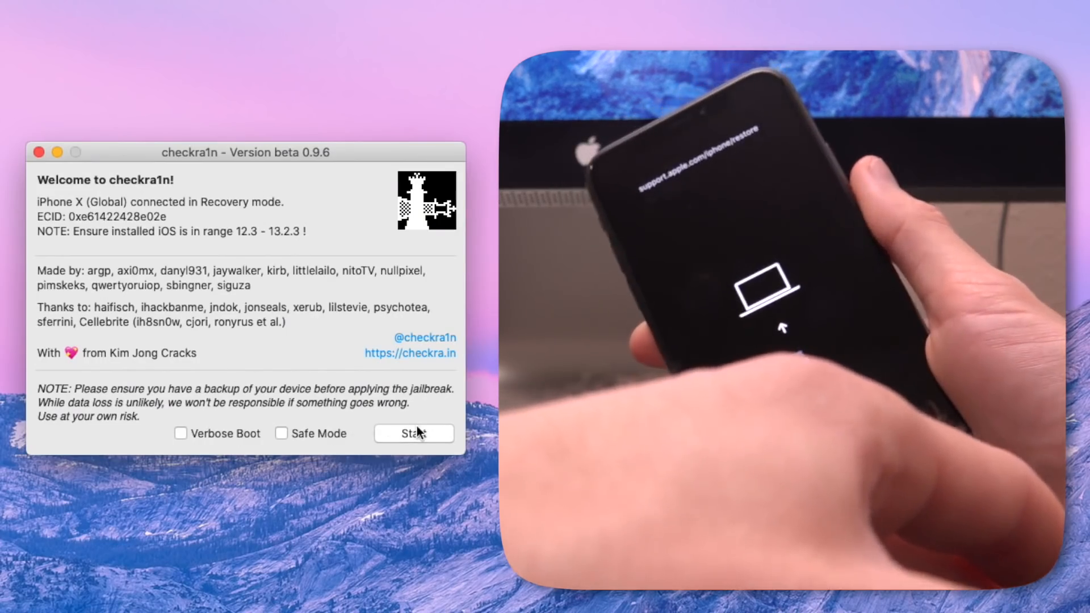
Step: Start checkra1n for the iPhone X and begin the guided DFU-mode countdown
left_click(414, 433)
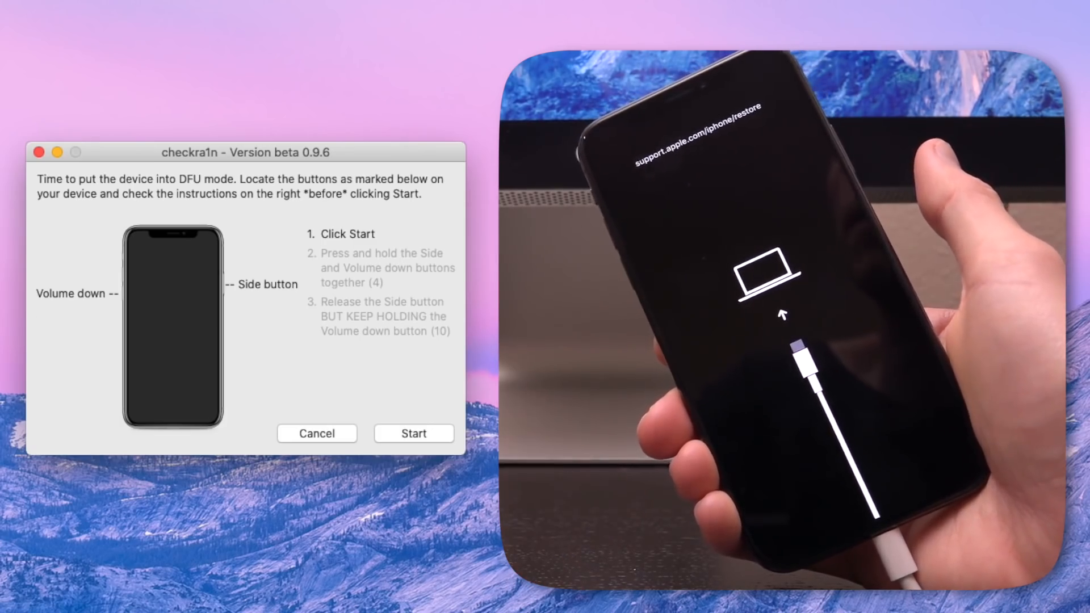
left_click(413, 433)
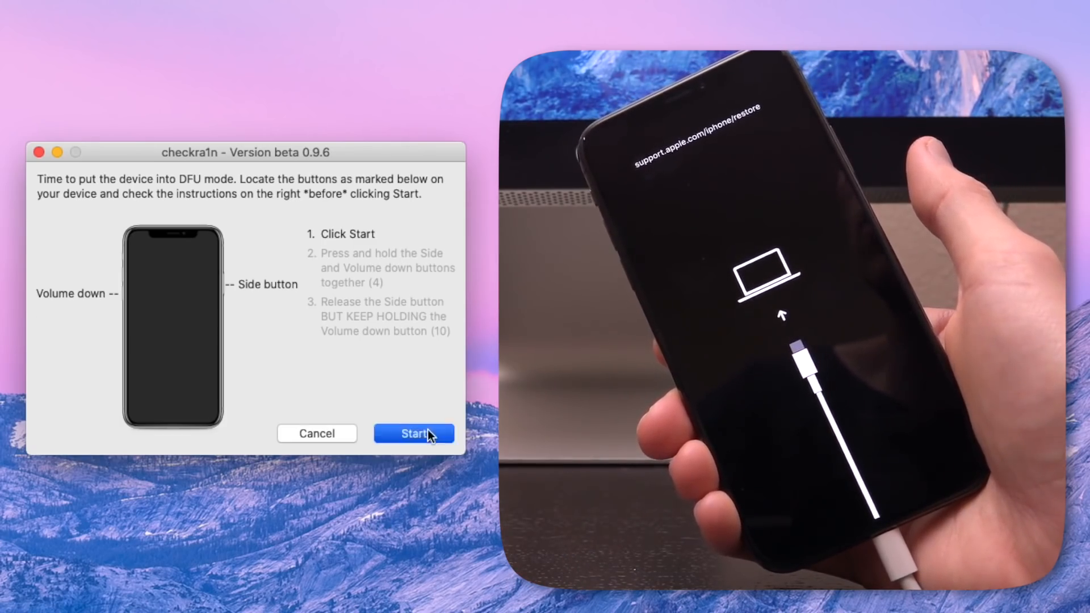
left_click(413, 433)
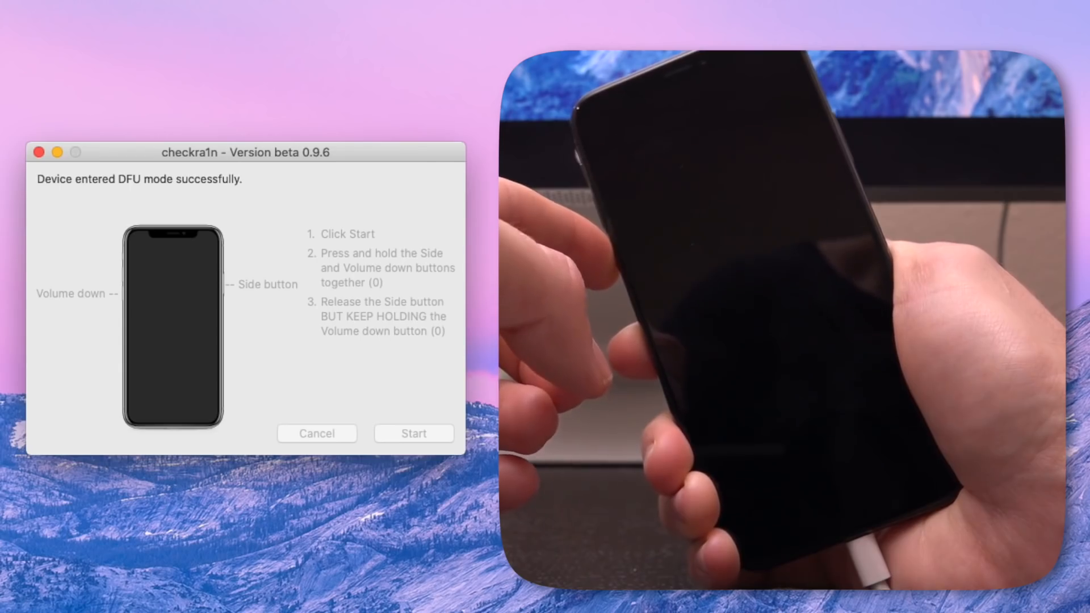
Step: Continue checkra1n through DFU mode so the jailbreak runs on the iPhone X
left_click(412, 433)
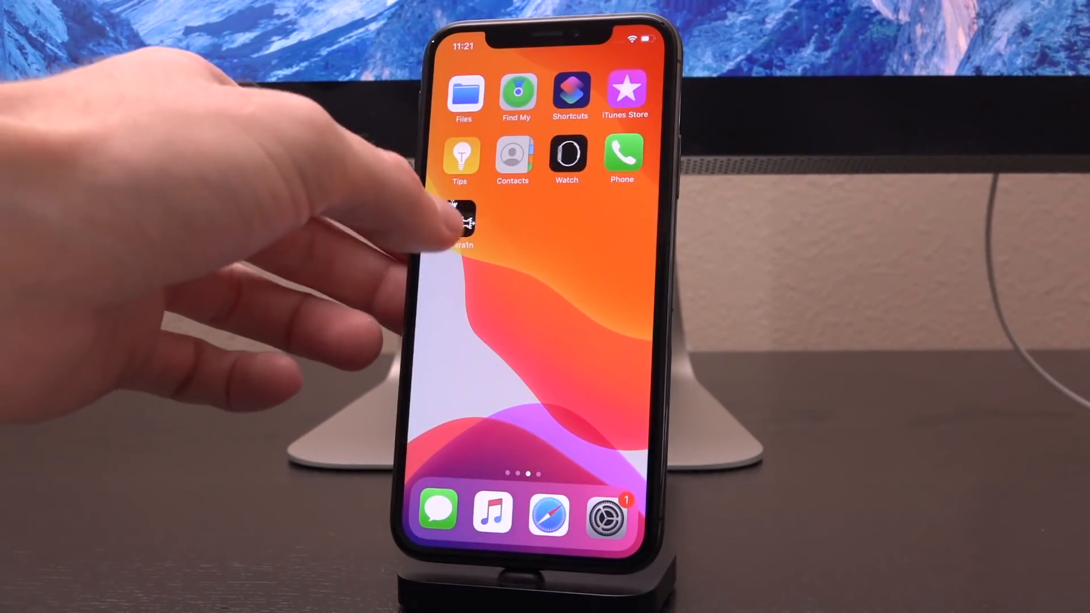
Step: Launch the checkra1n Loader on the iPhone and install Cydia
left_click(459, 223)
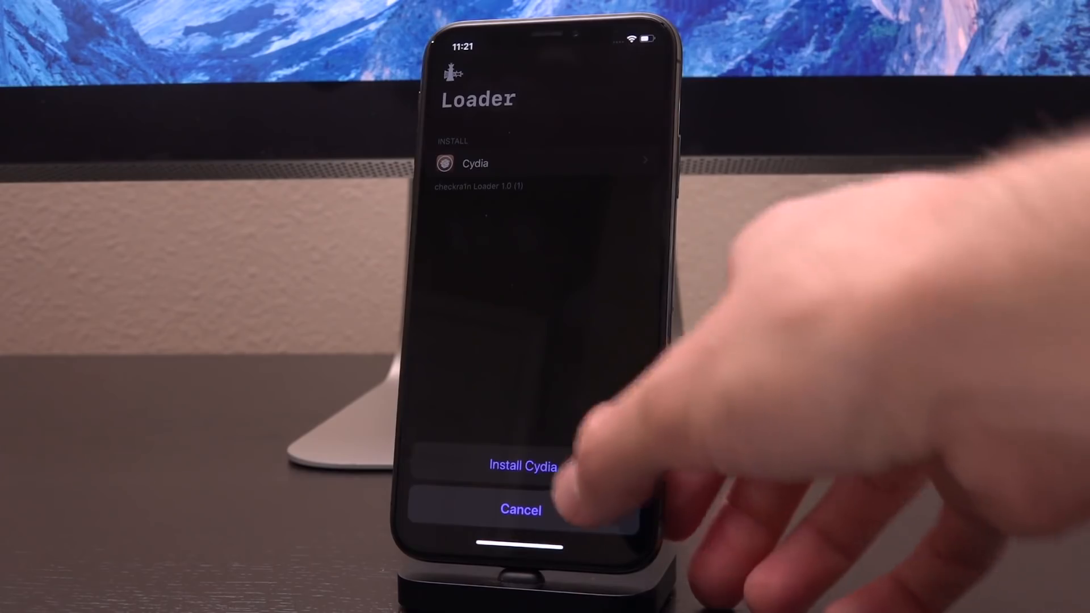
left_click(523, 465)
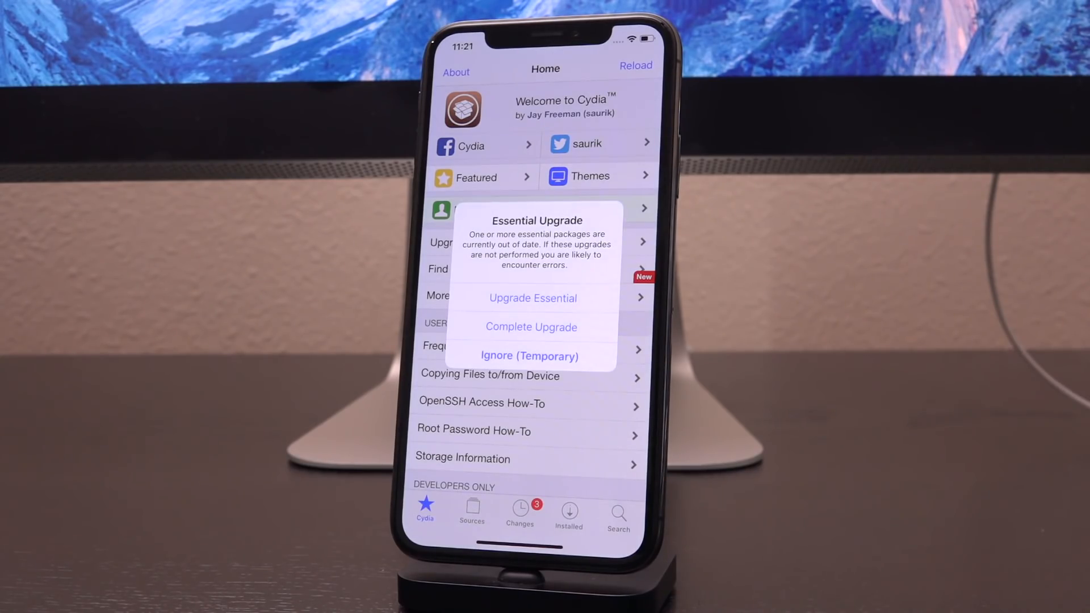
mouse_move(626, 299)
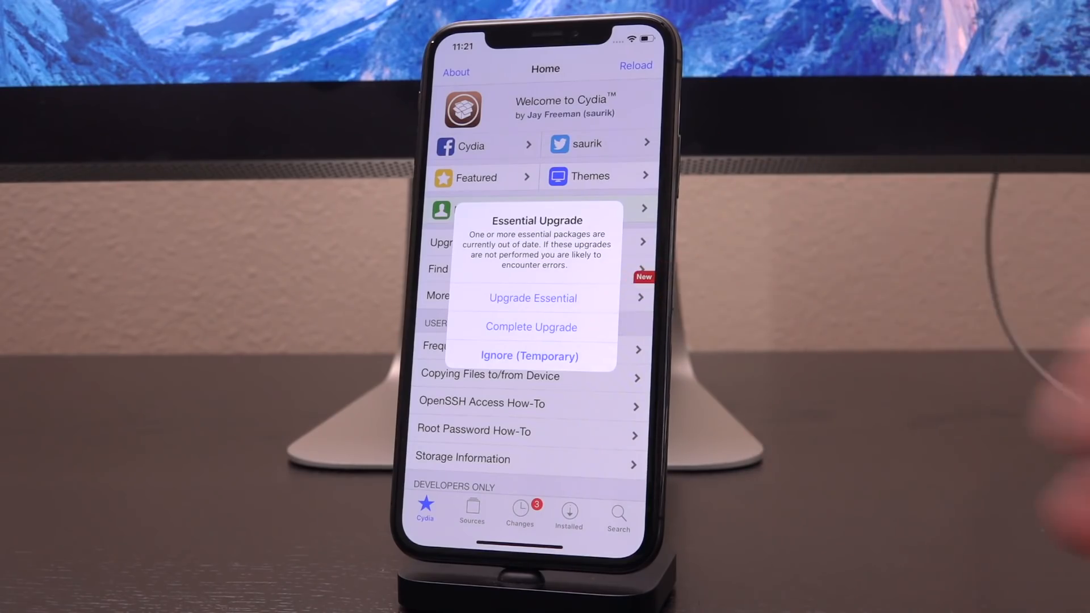
Step: Dismiss Cydia's Essential Upgrade alert with Ignore (Temporary)
left_click(529, 355)
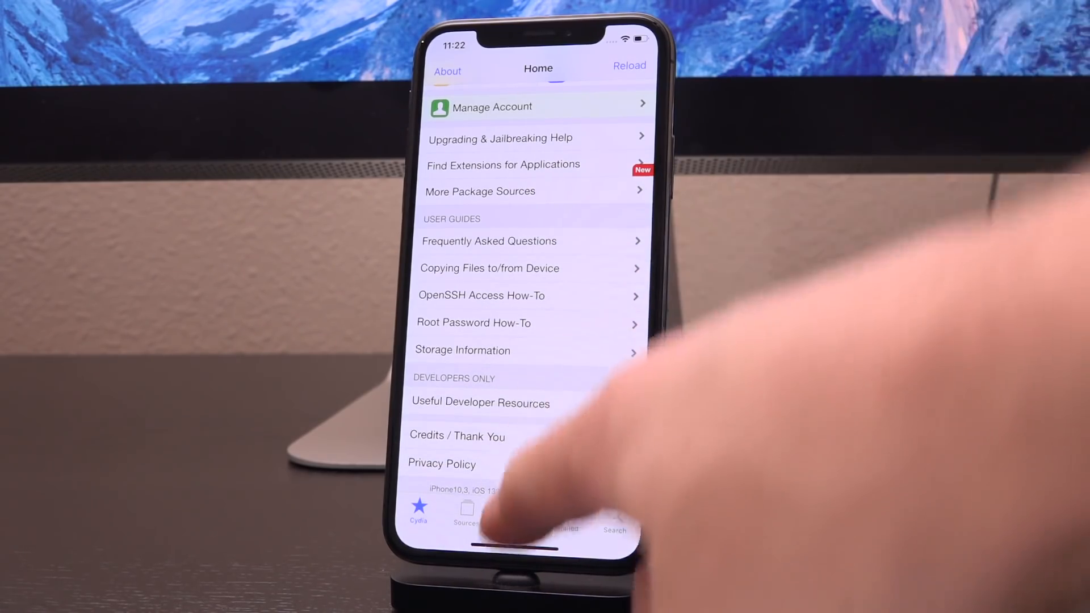
Step: Install the three pending upgrades, including Launch Daemon Controller and Link Identity Editor, then restart SpringBoard
left_click(514, 514)
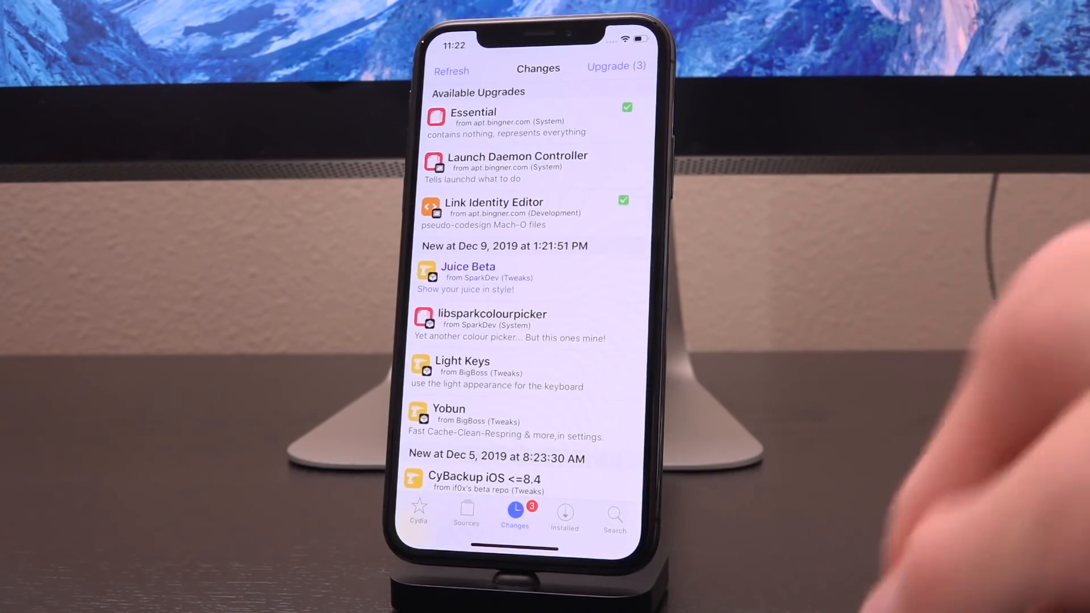
left_click(615, 66)
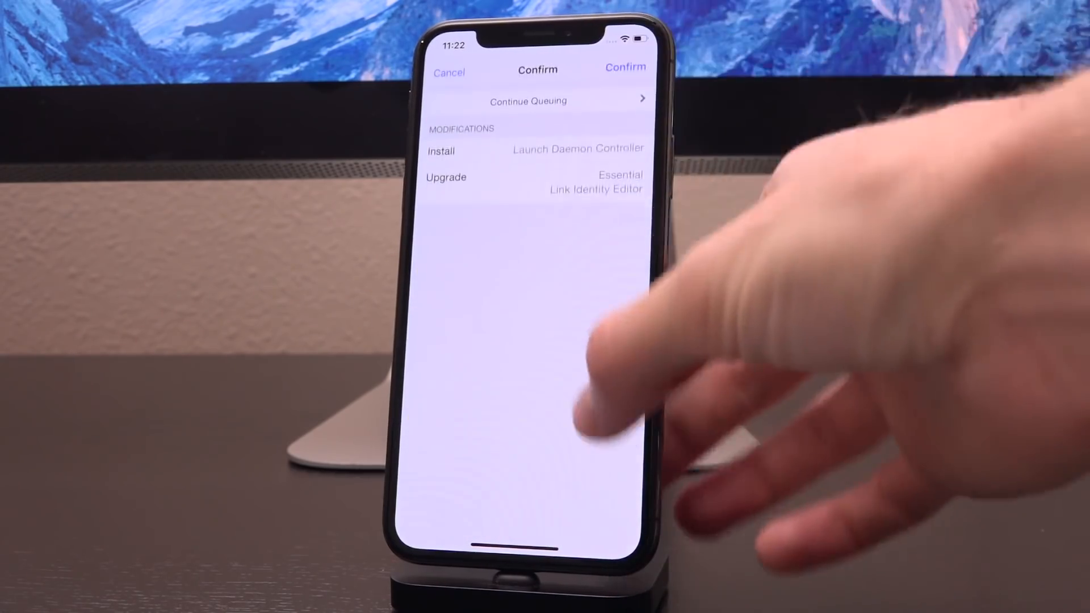
left_click(624, 67)
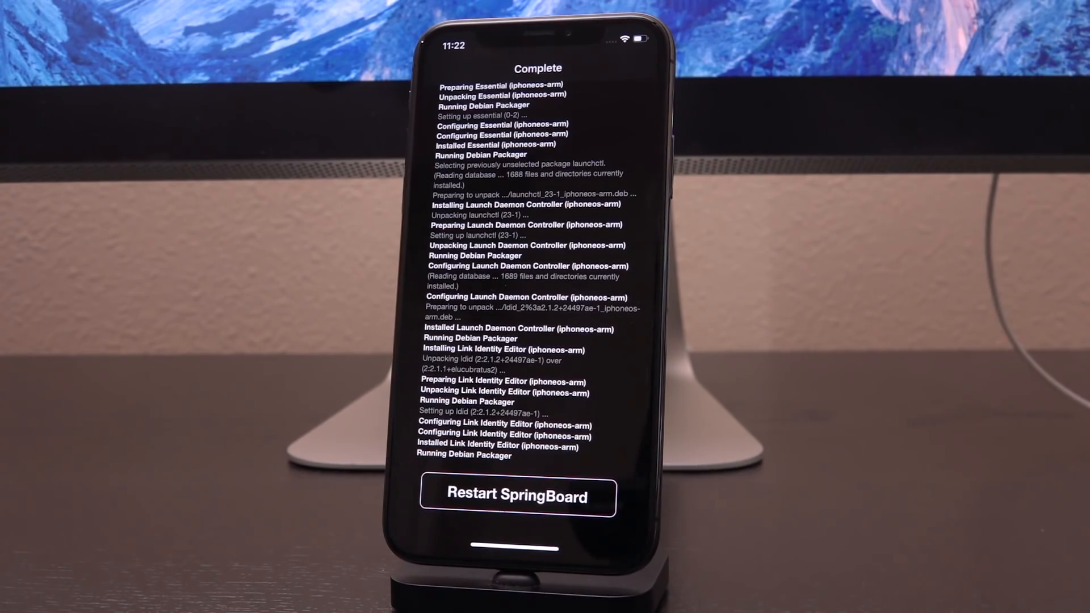
left_click(517, 496)
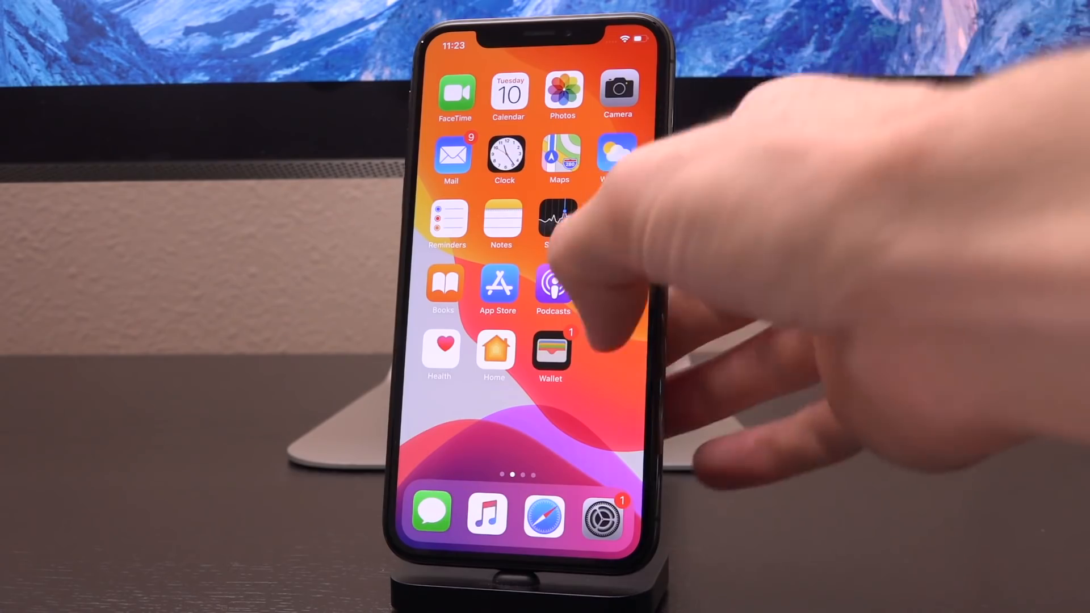
Step: Reopen Cydia from the iPhone home screen once SpringBoard has restarted
left_click(553, 289)
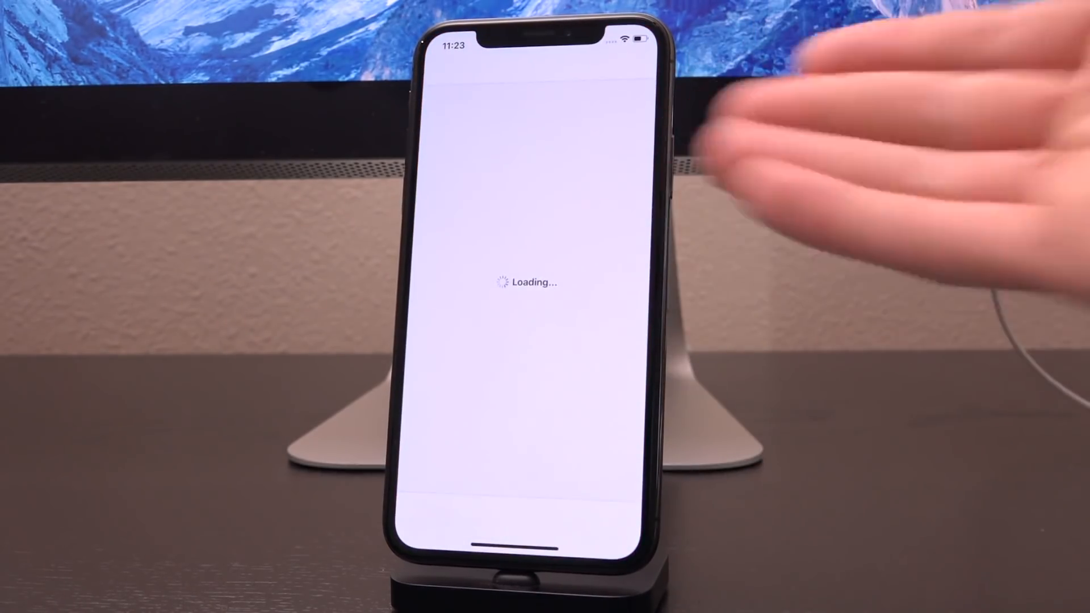